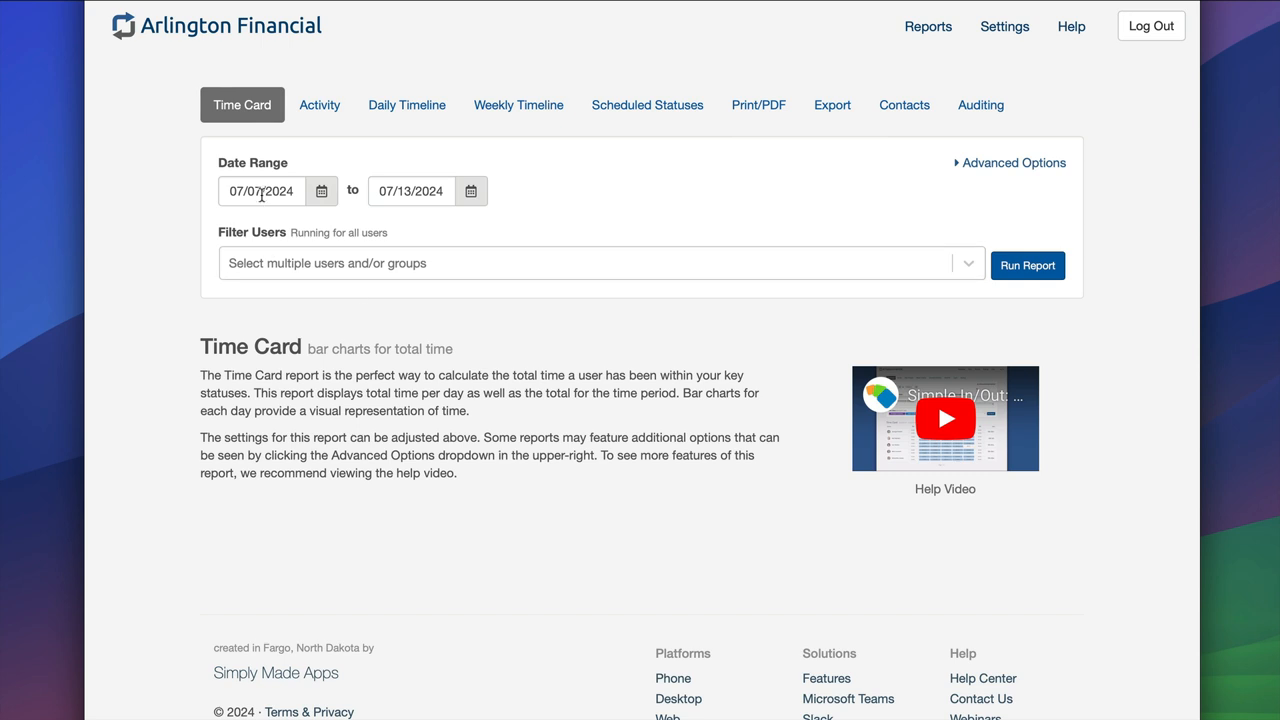
Step: Change the Time Card start date to June 30, 2024
{"action": "left_click", "coordinate": [261, 191]}
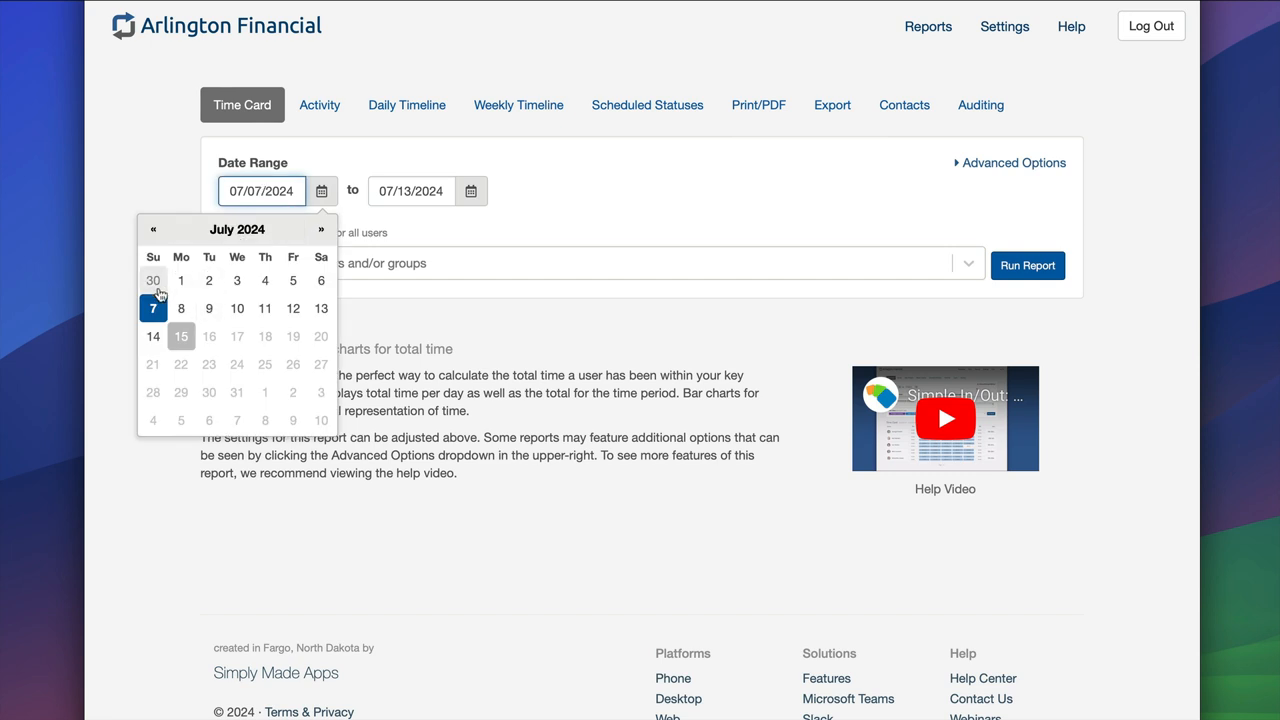
{"action": "left_click", "coordinate": [153, 280]}
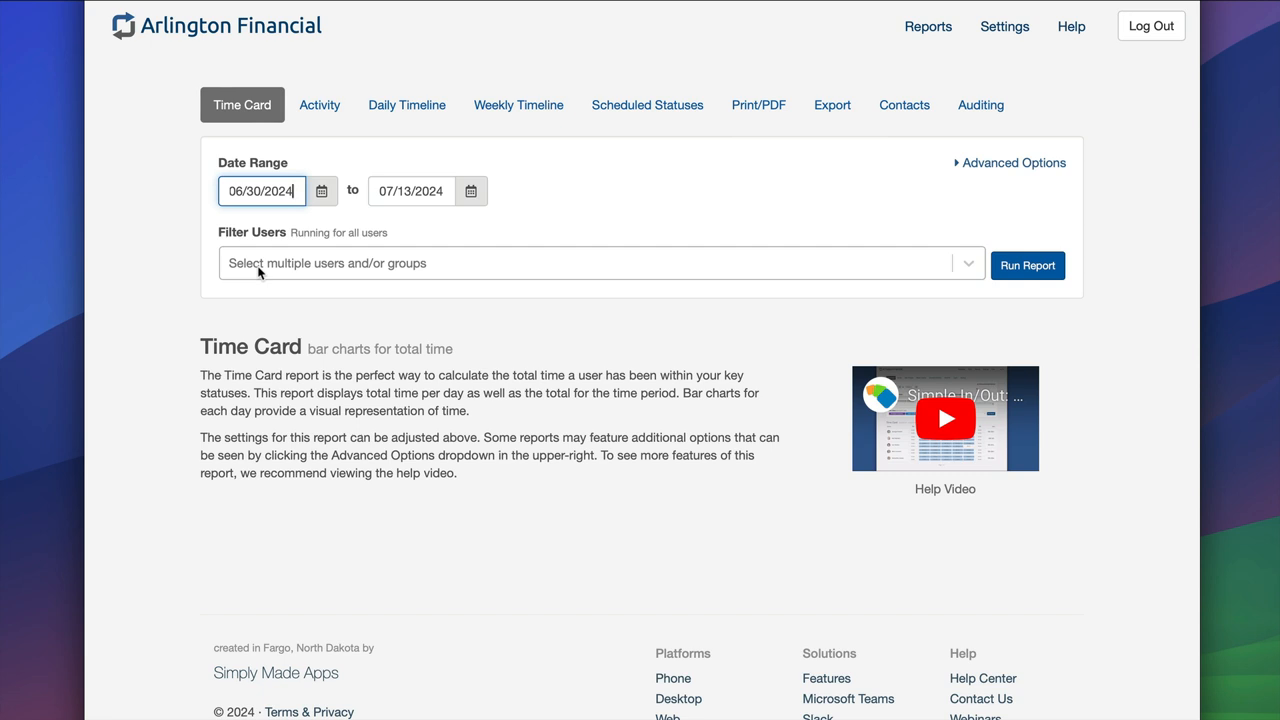
{"action": "mouse_move", "coordinate": [290, 271]}
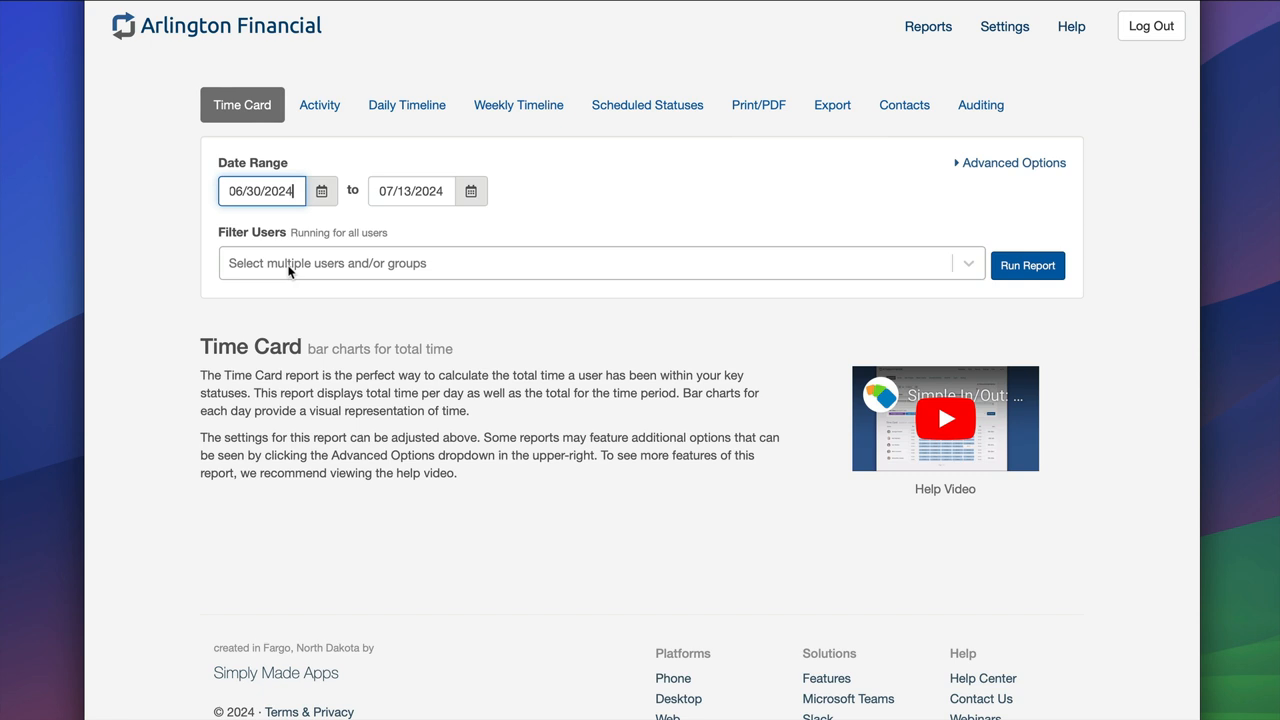
{"action": "left_click", "coordinate": [330, 263]}
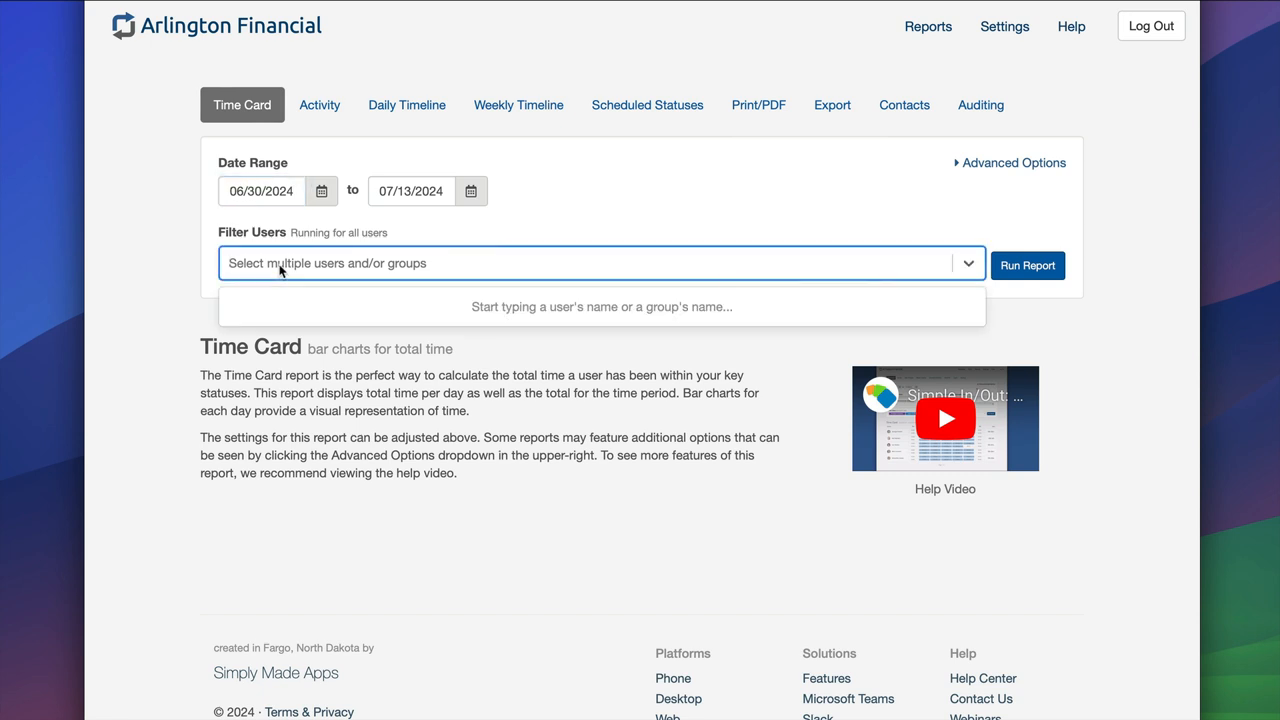
{"action": "type", "text": "mort"}
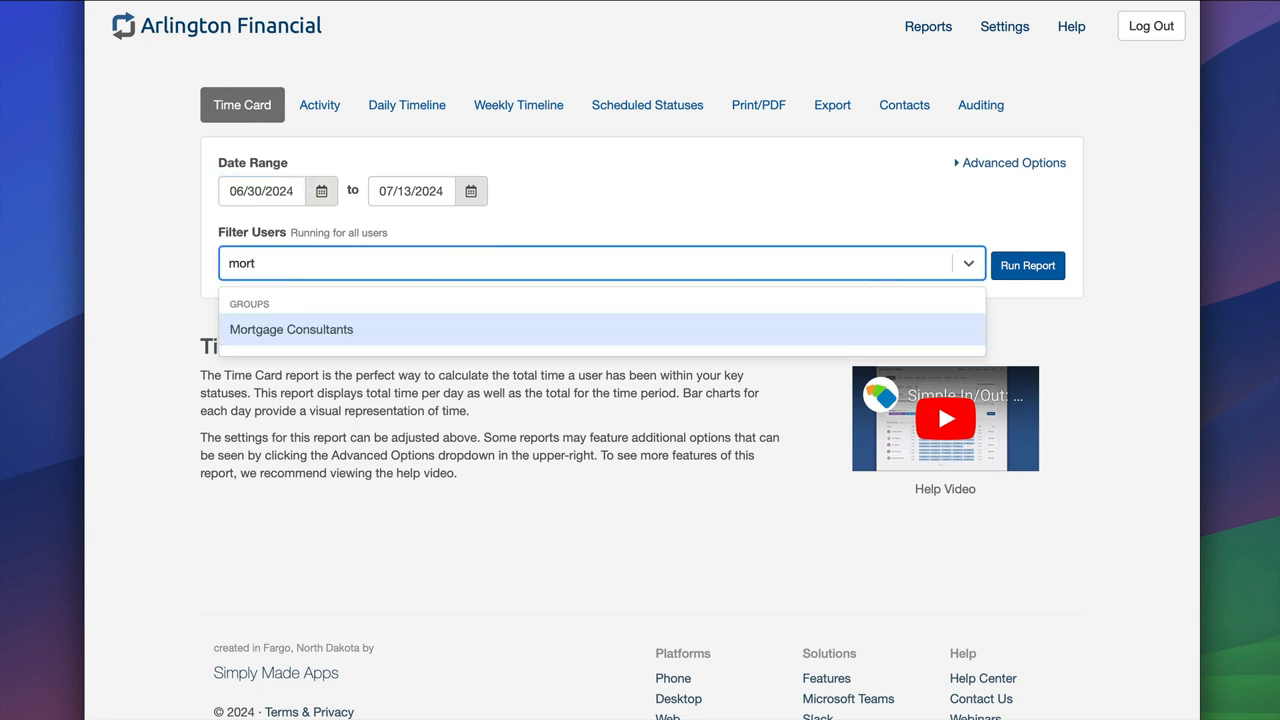
{"action": "left_click", "coordinate": [291, 329]}
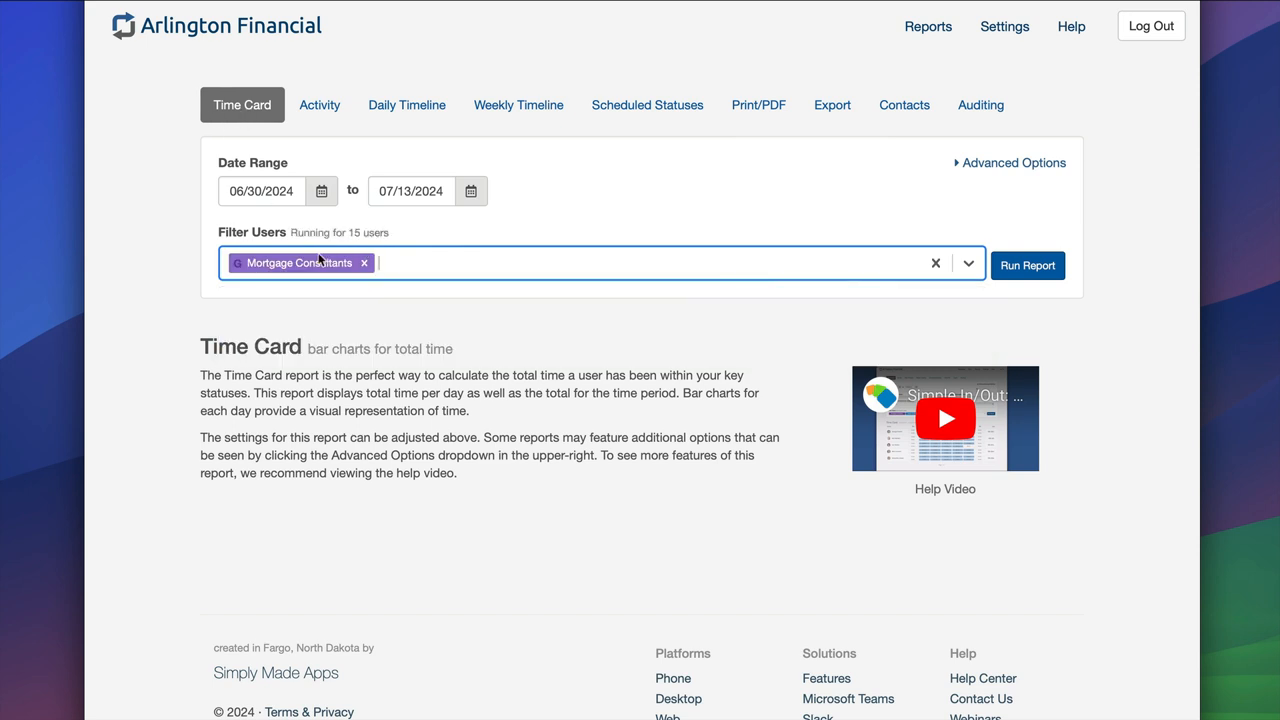
{"action": "mouse_move", "coordinate": [392, 236]}
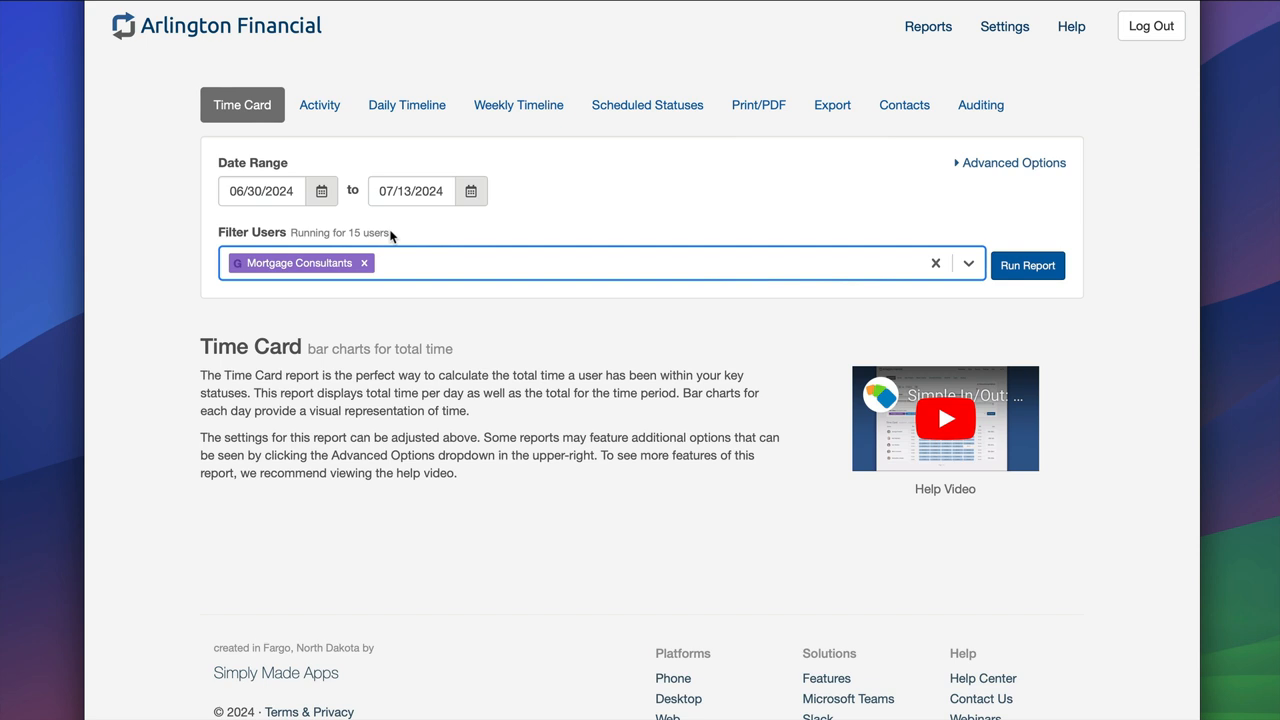
{"action": "type", "text": "sara"}
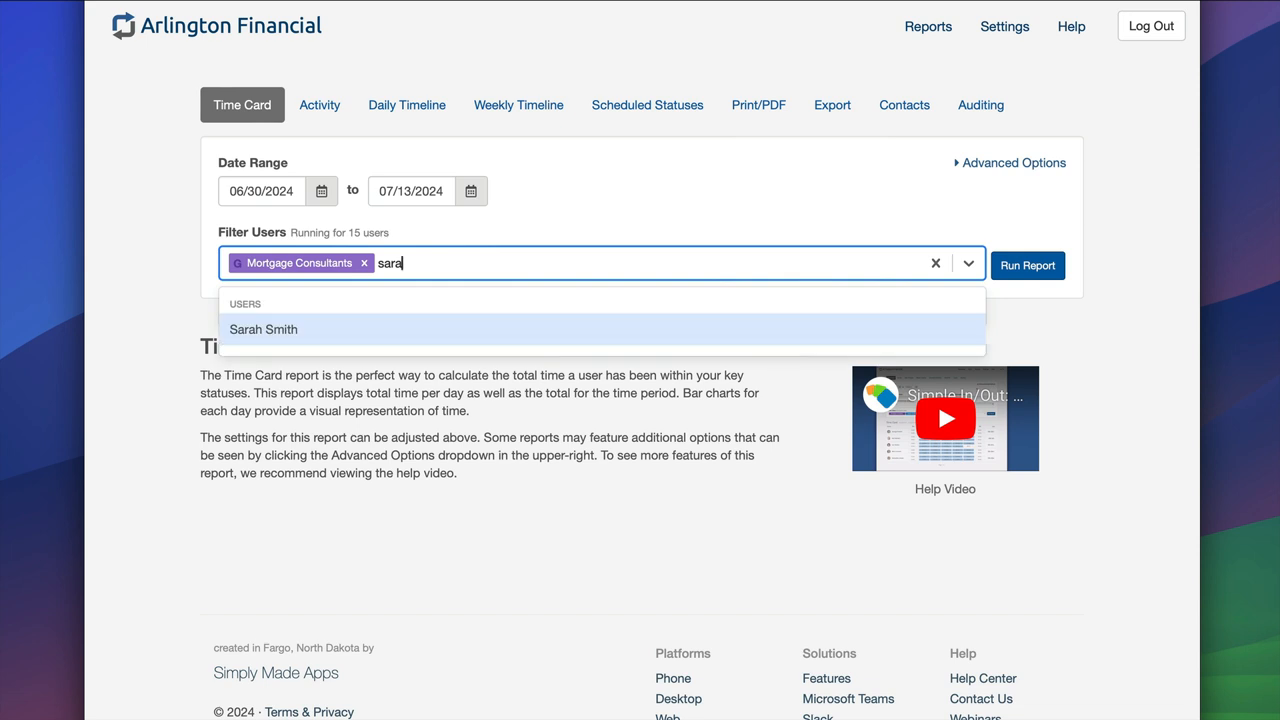
{"action": "left_click", "coordinate": [263, 329]}
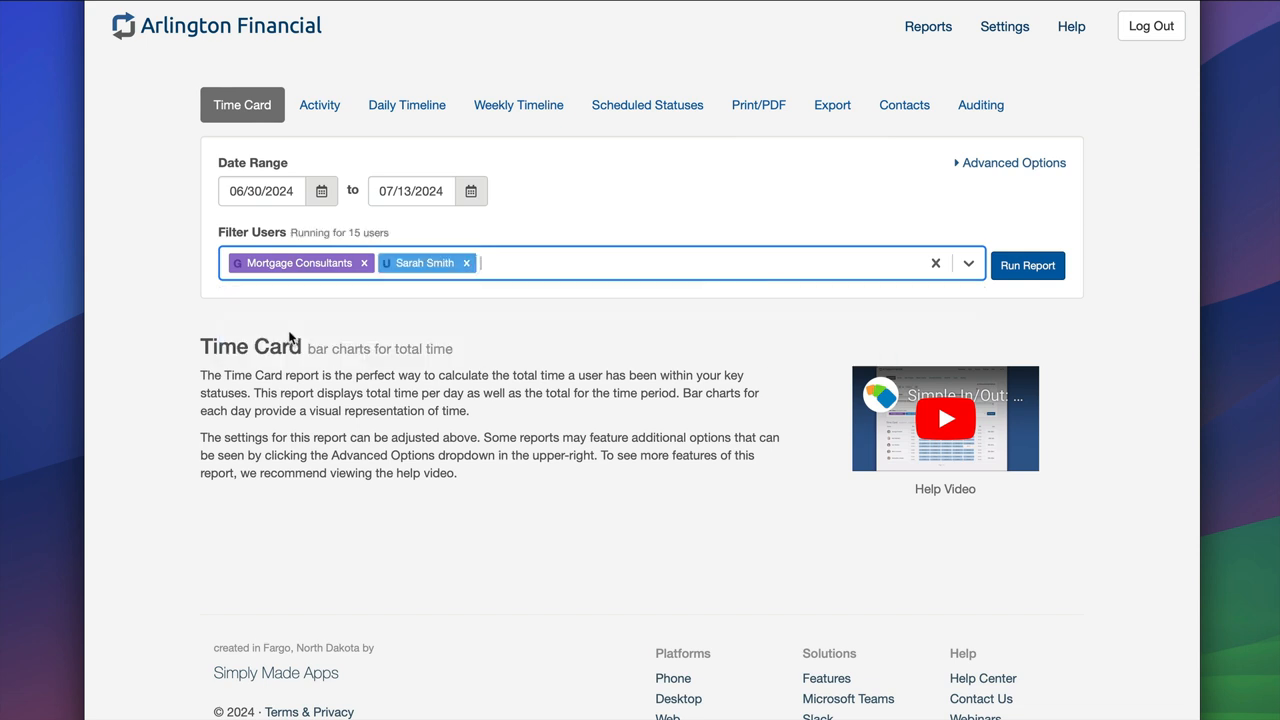
{"action": "mouse_move", "coordinate": [366, 248]}
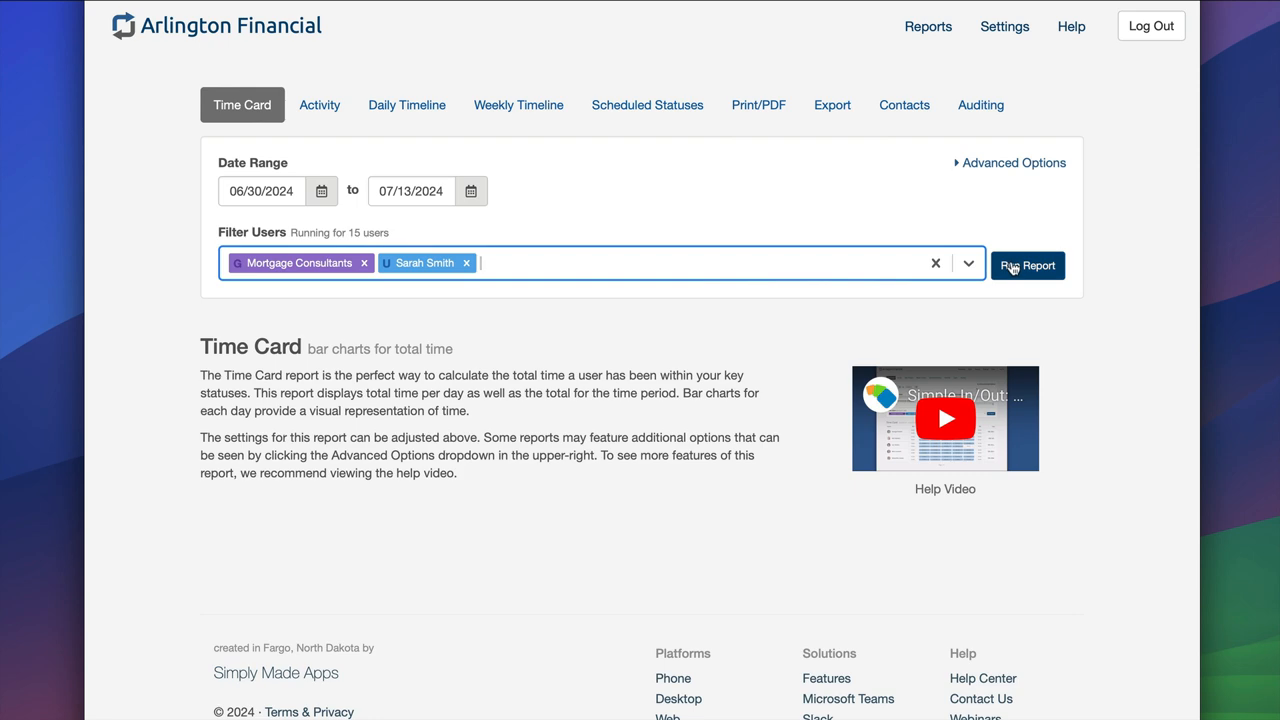
Step: Run the Time Card report and scroll through the daily totals for 15 users
{"action": "left_click", "coordinate": [1028, 265]}
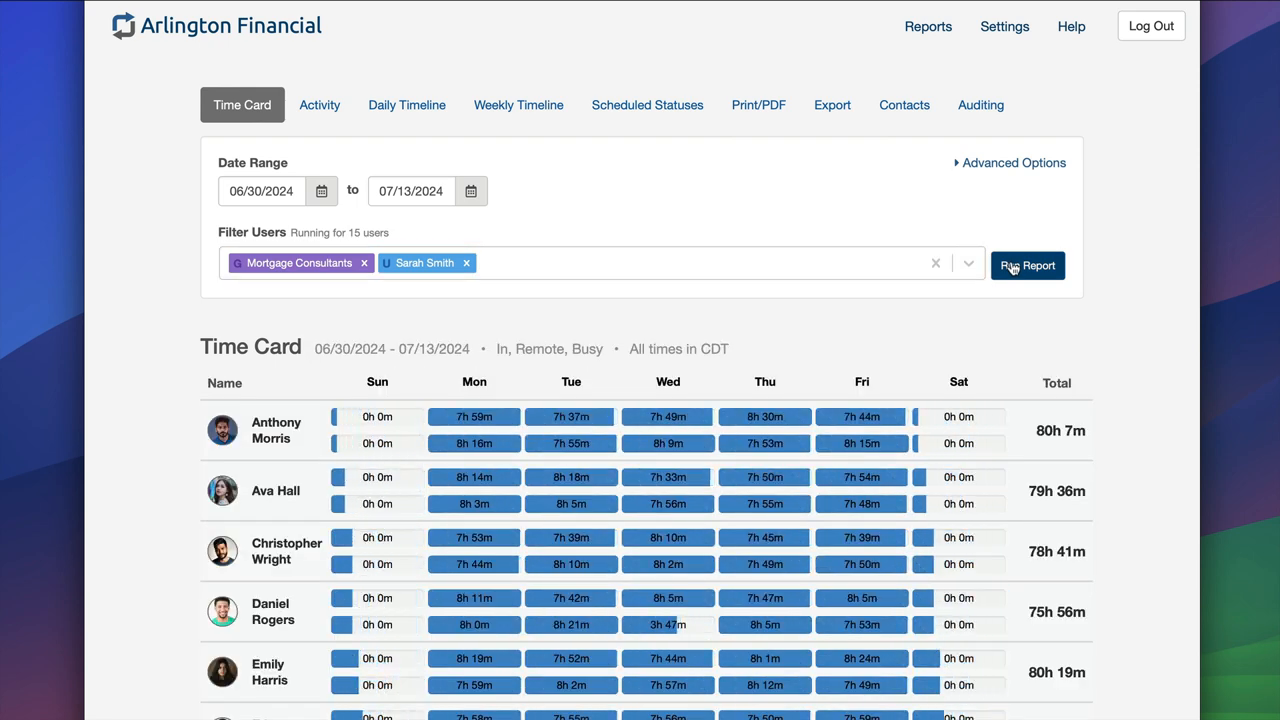
{"action": "scroll", "scroll_direction": "down", "scroll_amount": 3}
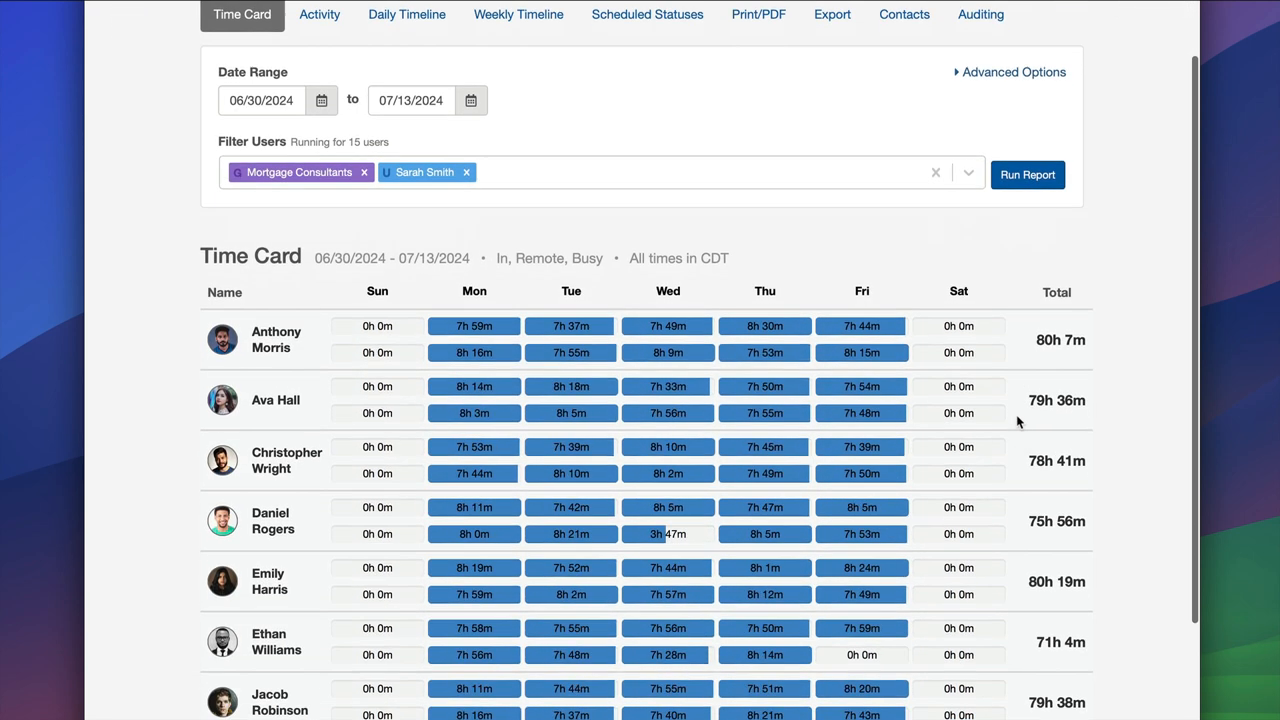
{"action": "scroll", "scroll_direction": "down", "scroll_amount": 3}
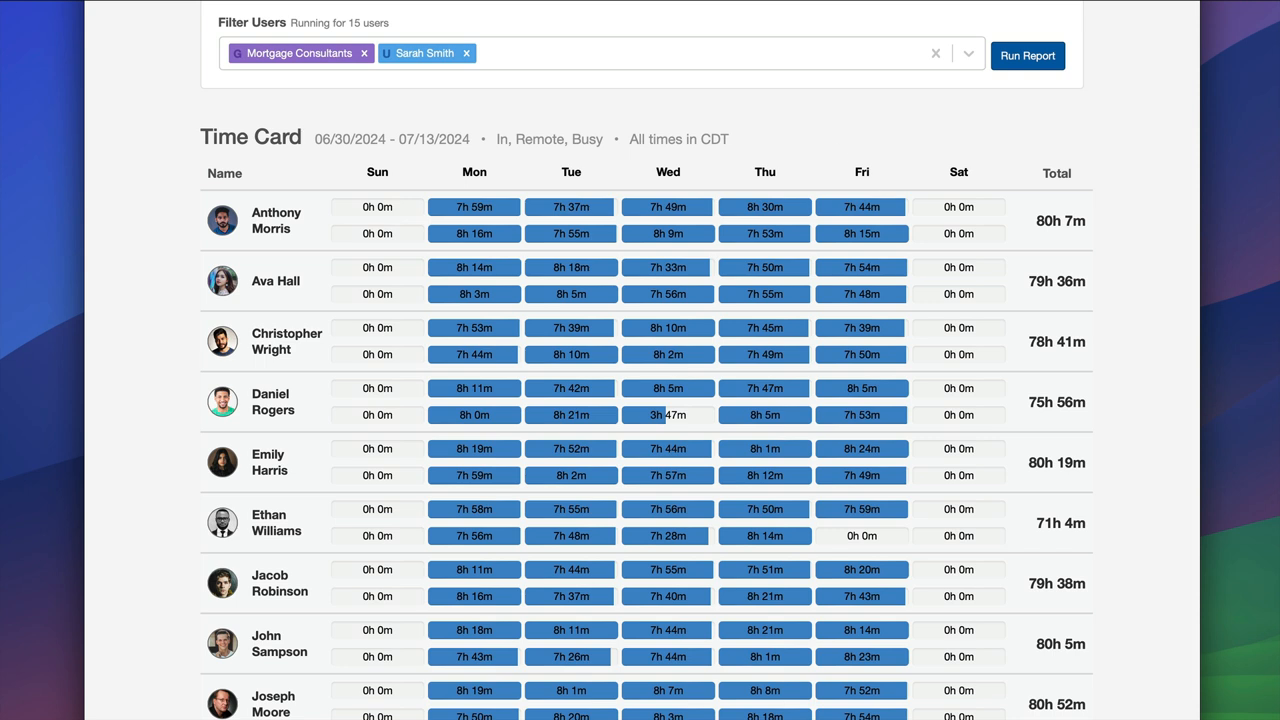
{"action": "mouse_move", "coordinate": [1103, 250]}
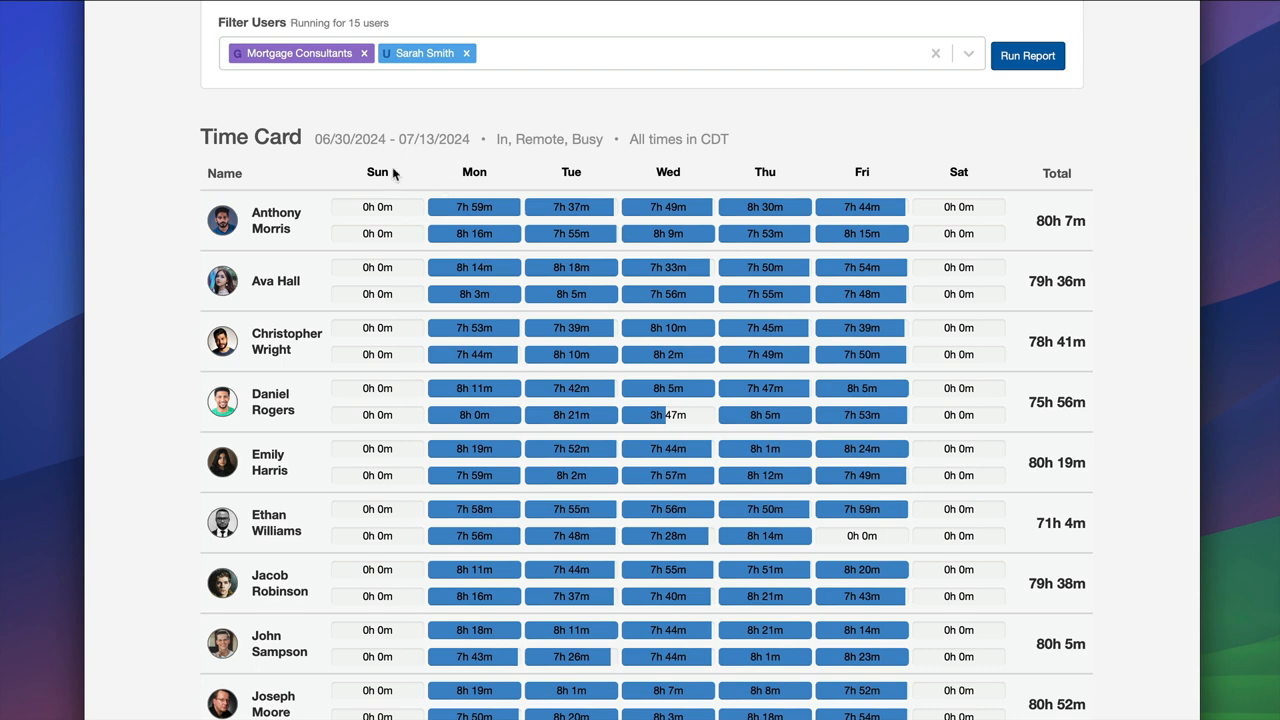
{"action": "mouse_move", "coordinate": [980, 274]}
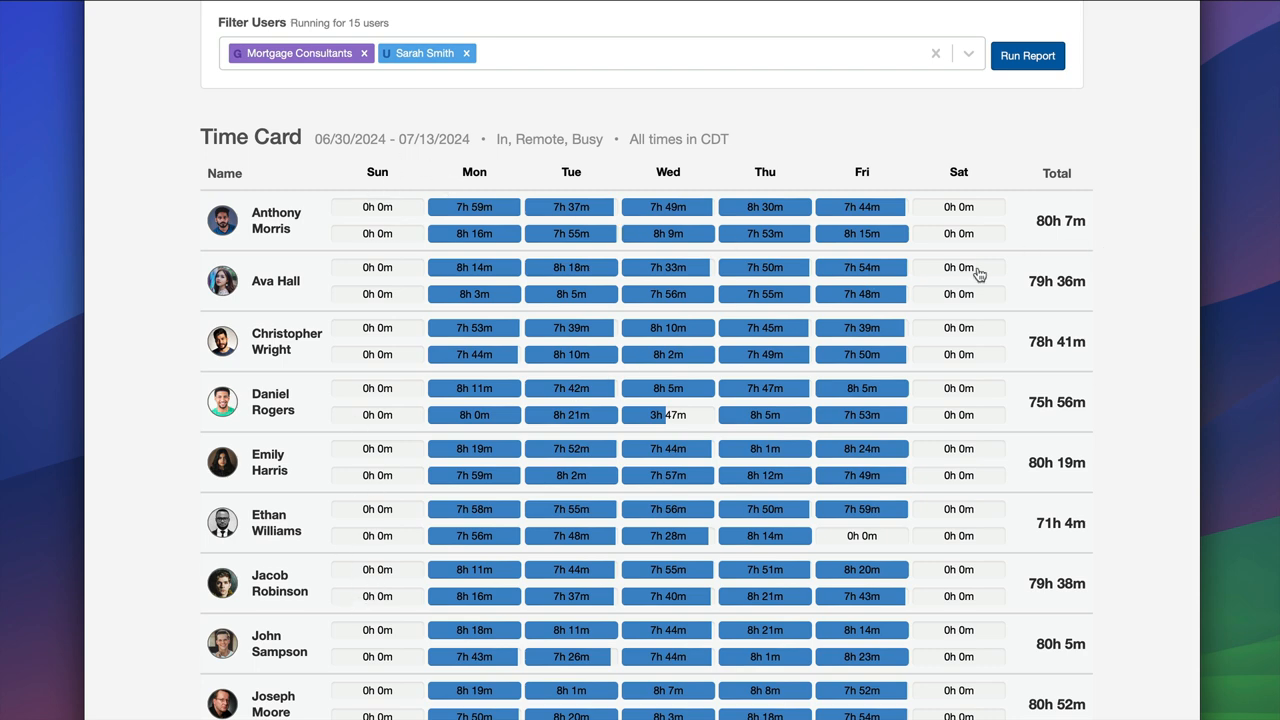
{"action": "scroll", "scroll_direction": "down", "scroll_amount": 3}
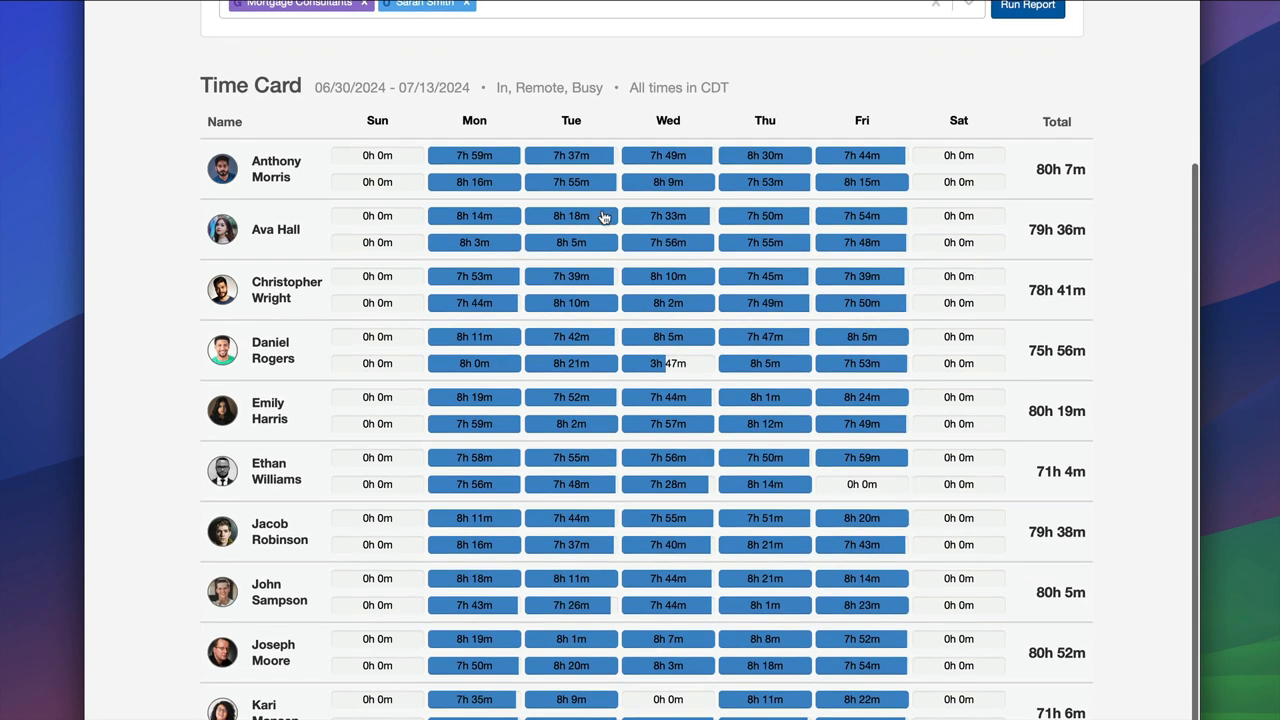
{"action": "mouse_move", "coordinate": [688, 442]}
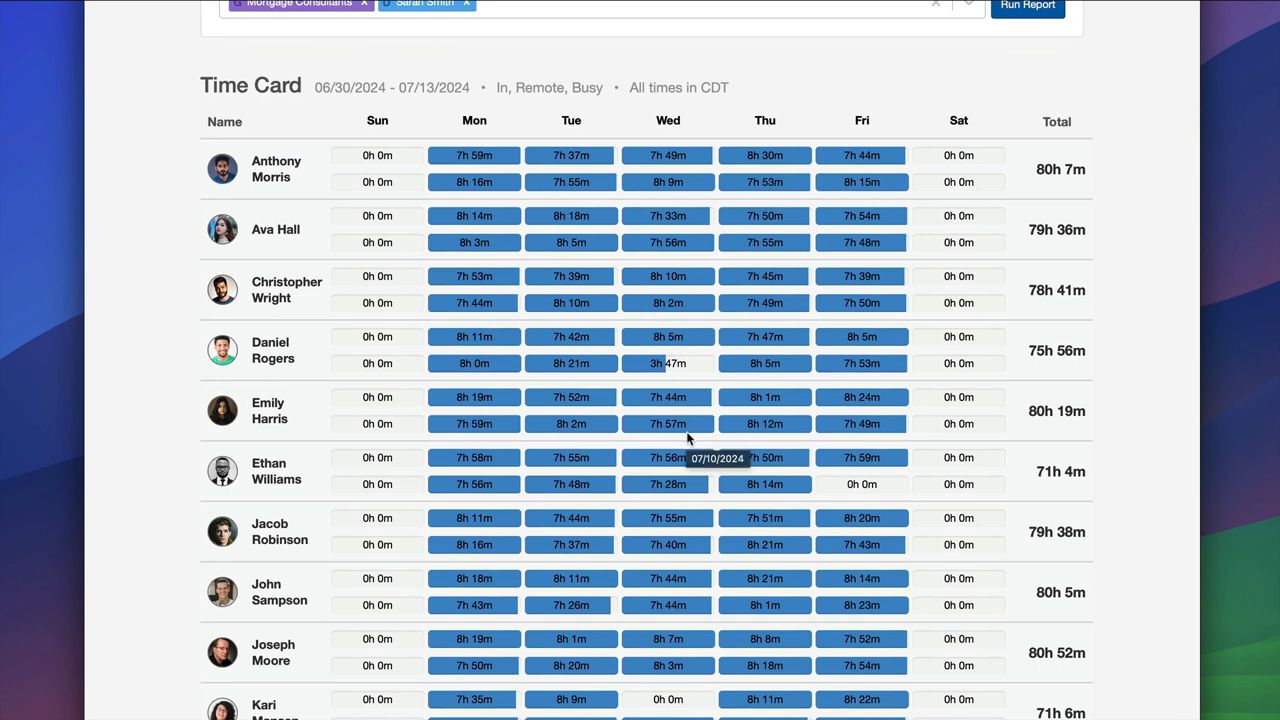
{"action": "mouse_move", "coordinate": [612, 311]}
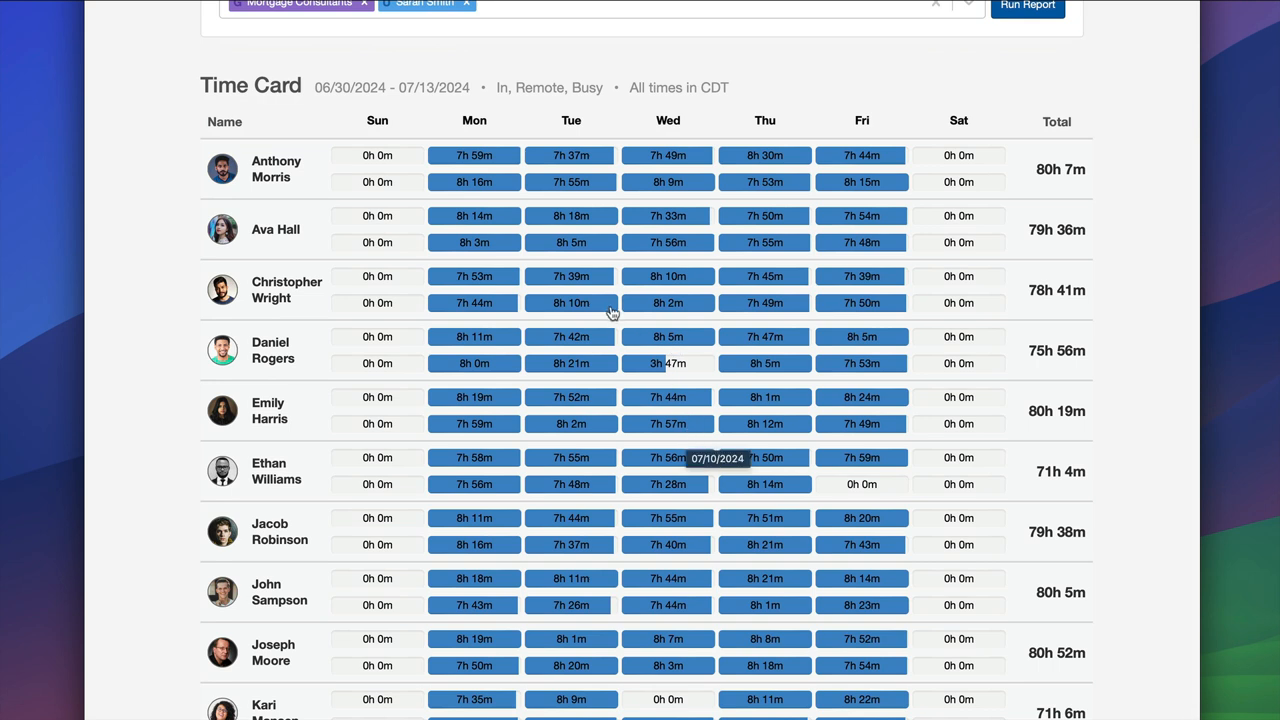
{"action": "mouse_move", "coordinate": [710, 392]}
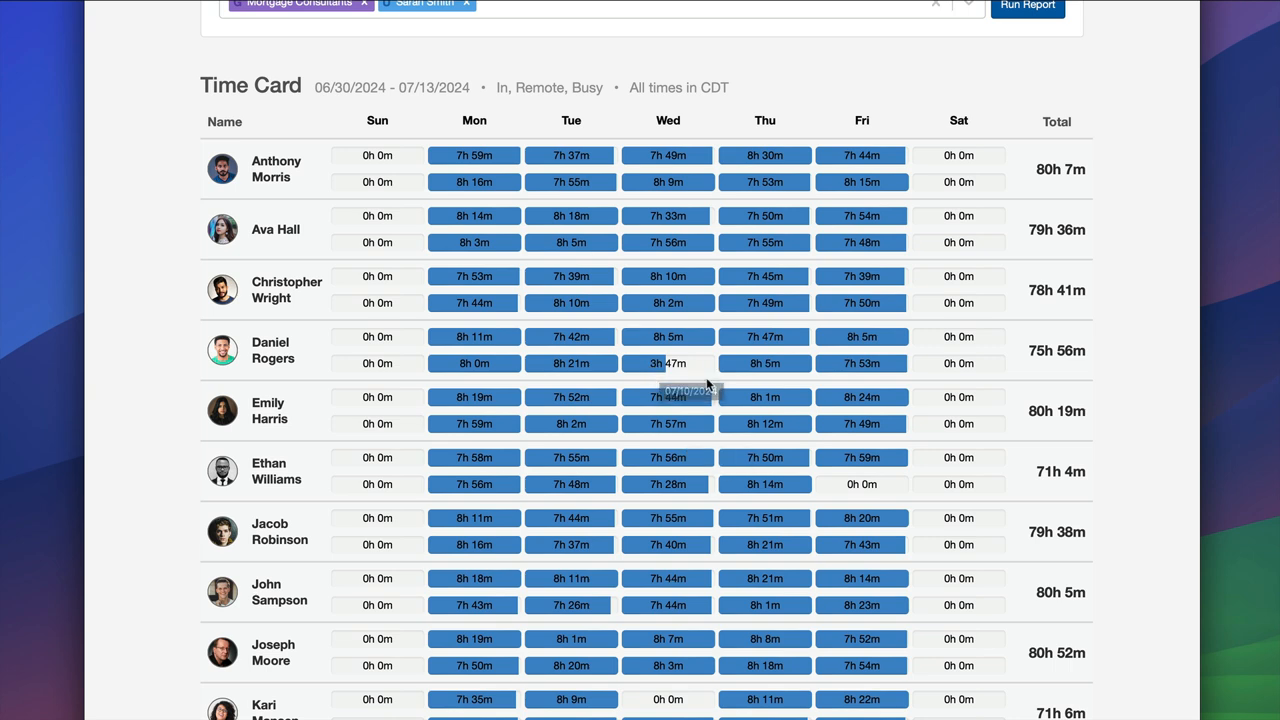
{"action": "mouse_move", "coordinate": [860, 489]}
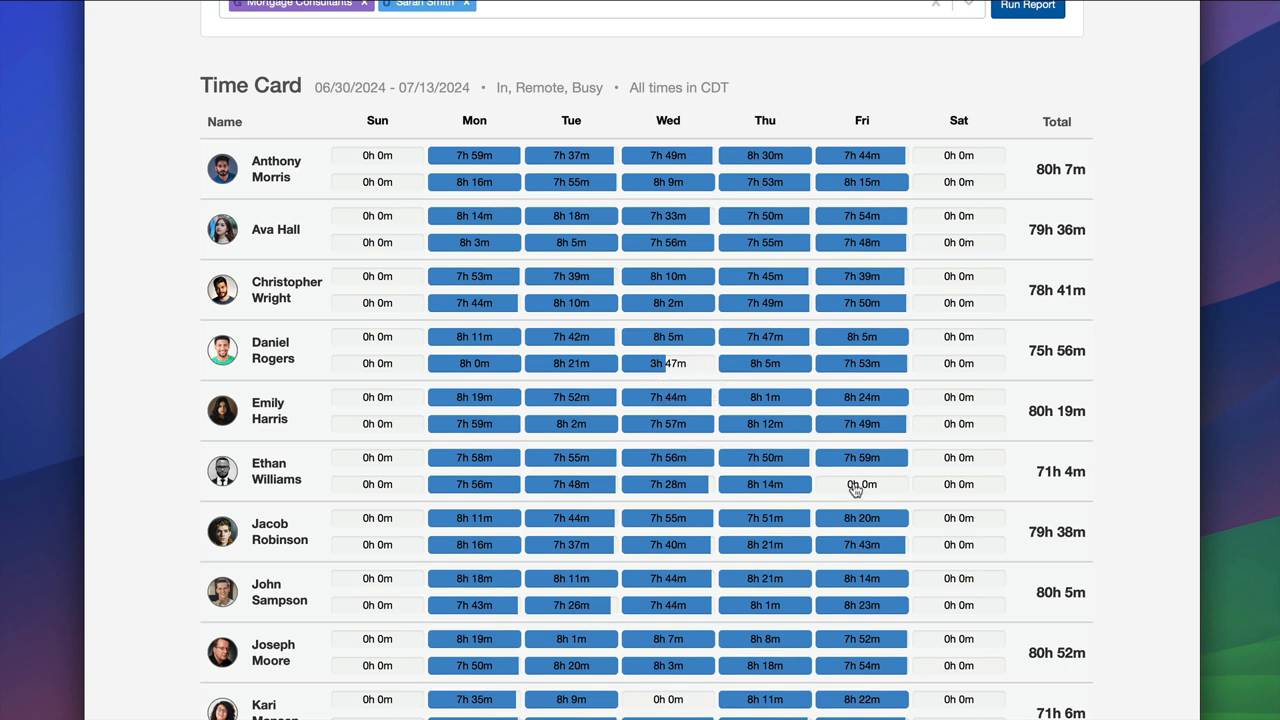
{"action": "scroll", "scroll_direction": "down", "scroll_amount": 3}
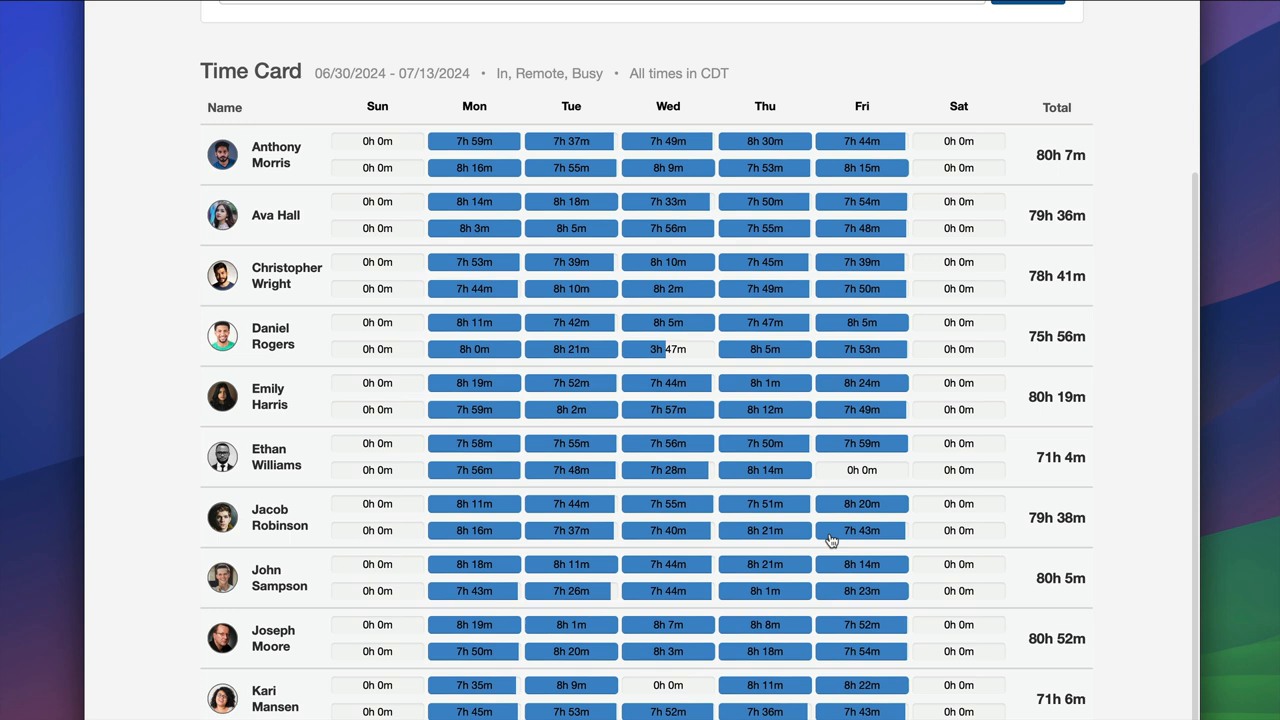
{"action": "mouse_move", "coordinate": [832, 538]}
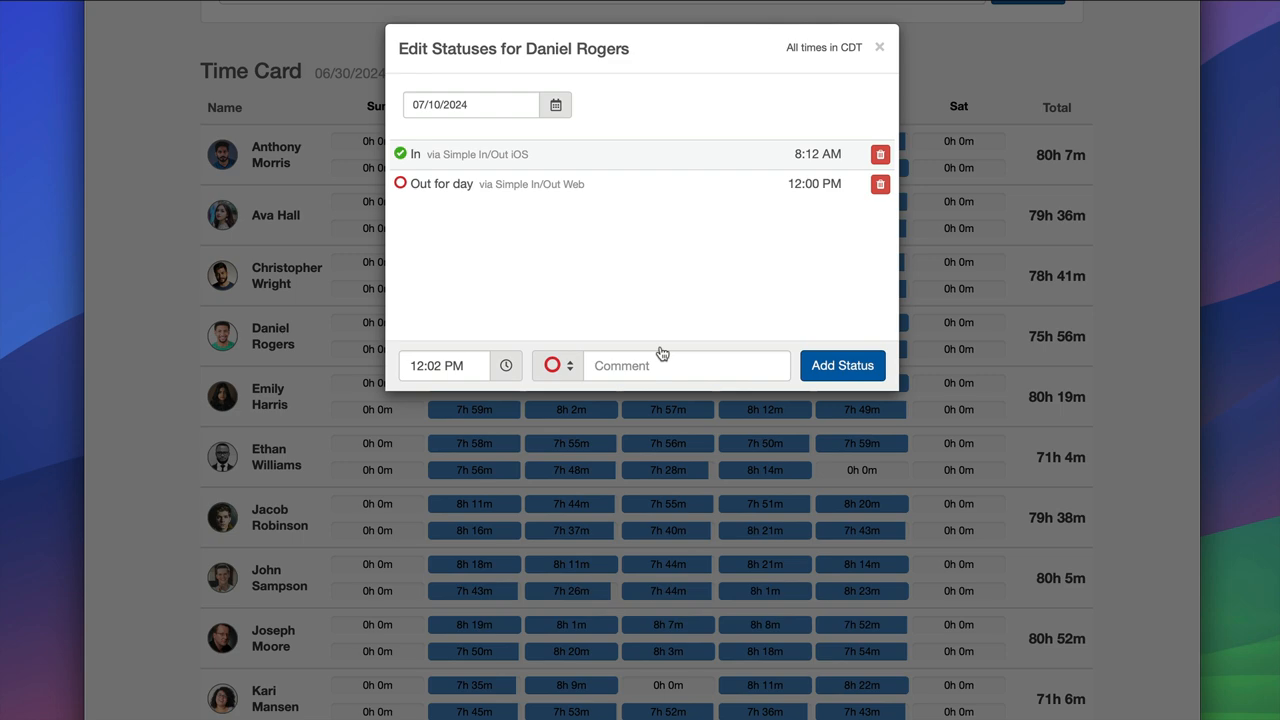
{"action": "left_click", "coordinate": [876, 47]}
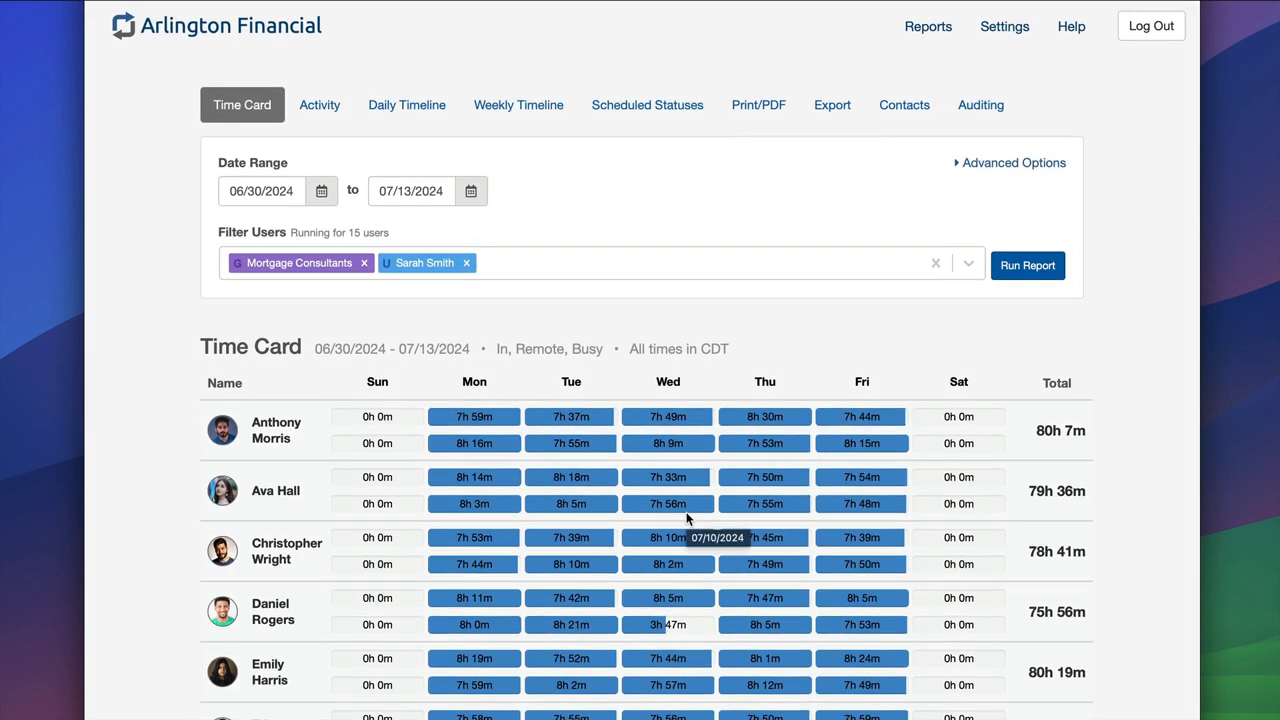
{"action": "mouse_move", "coordinate": [827, 310]}
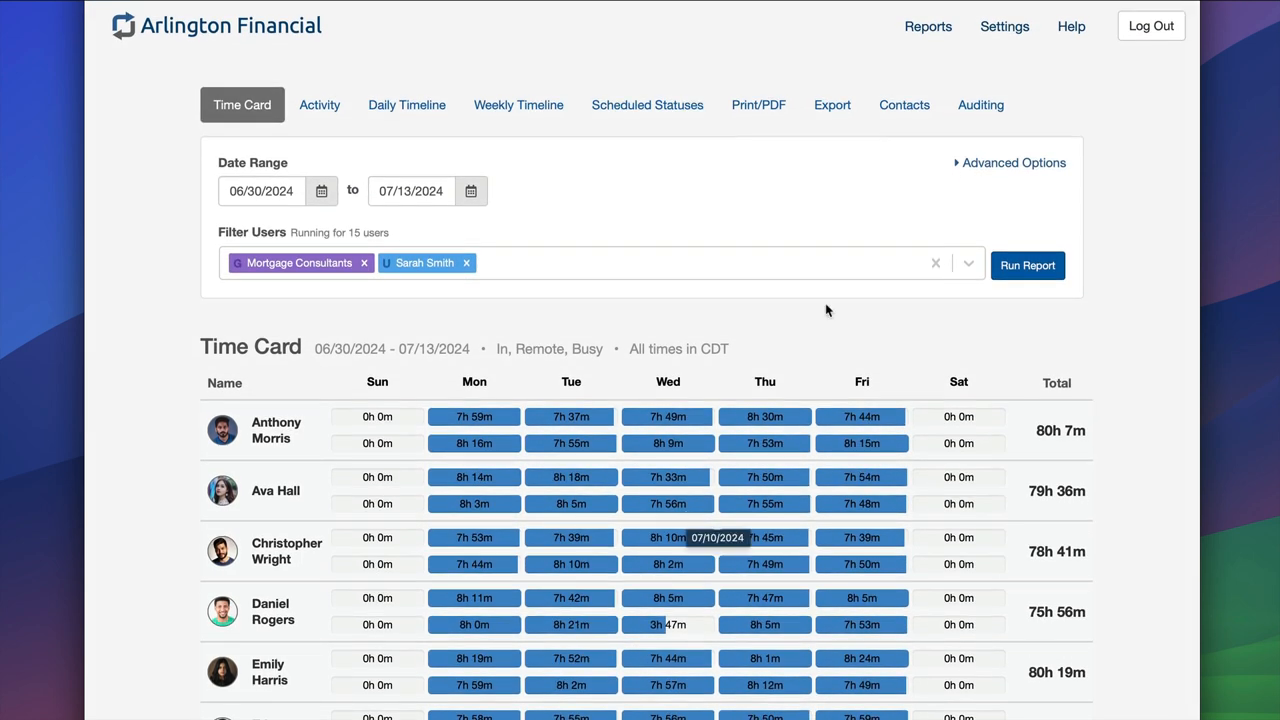
{"action": "mouse_move", "coordinate": [996, 176]}
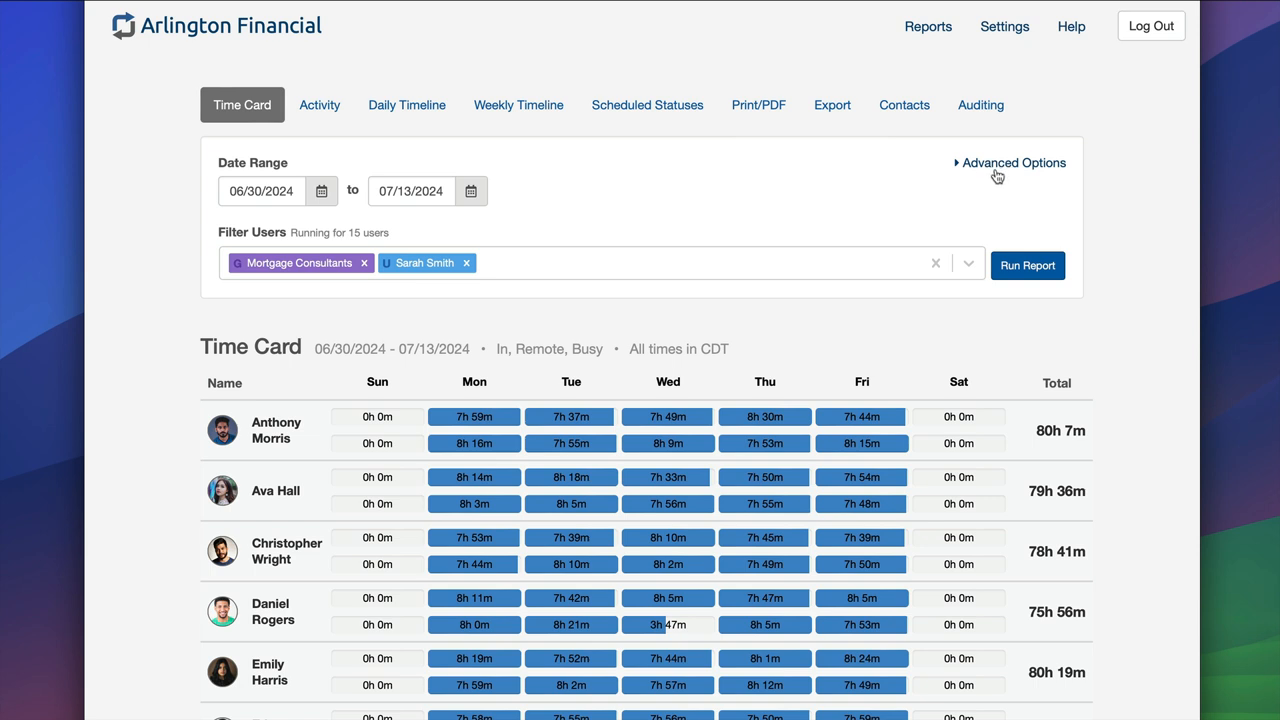
Step: Expand the Time Card's Advanced Options settings
{"action": "left_click", "coordinate": [1013, 163]}
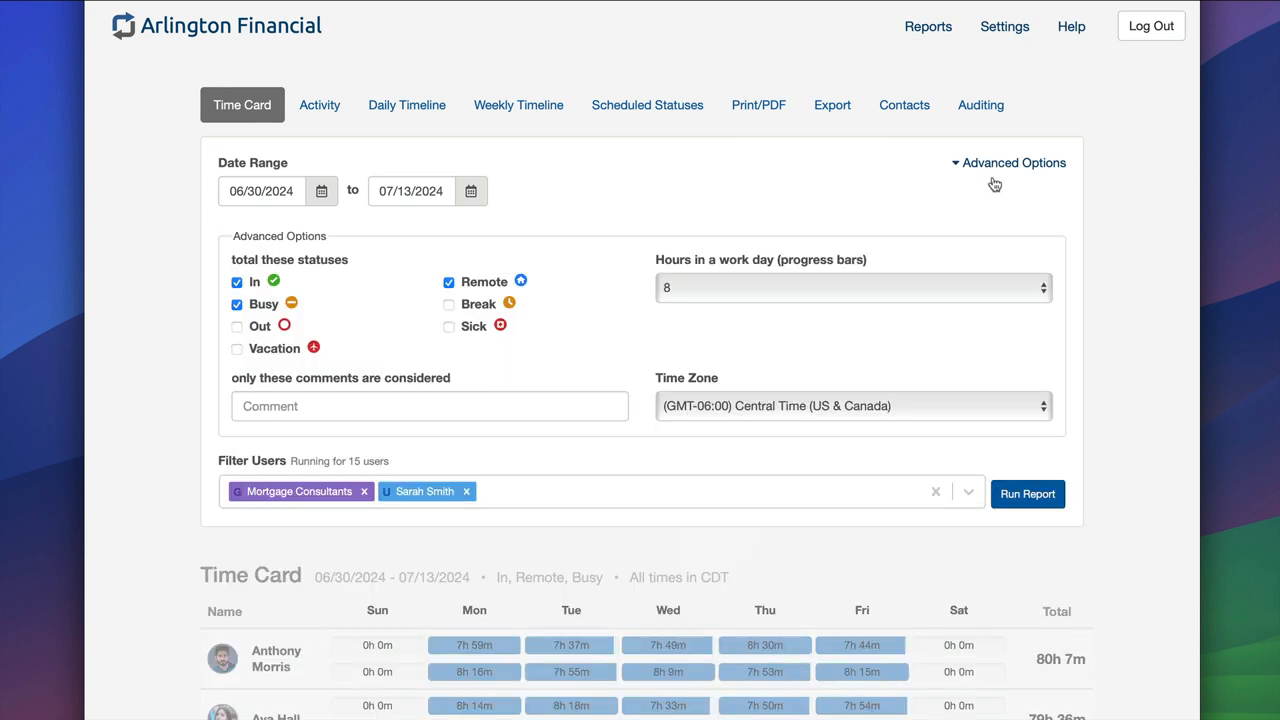
{"action": "mouse_move", "coordinate": [430, 268]}
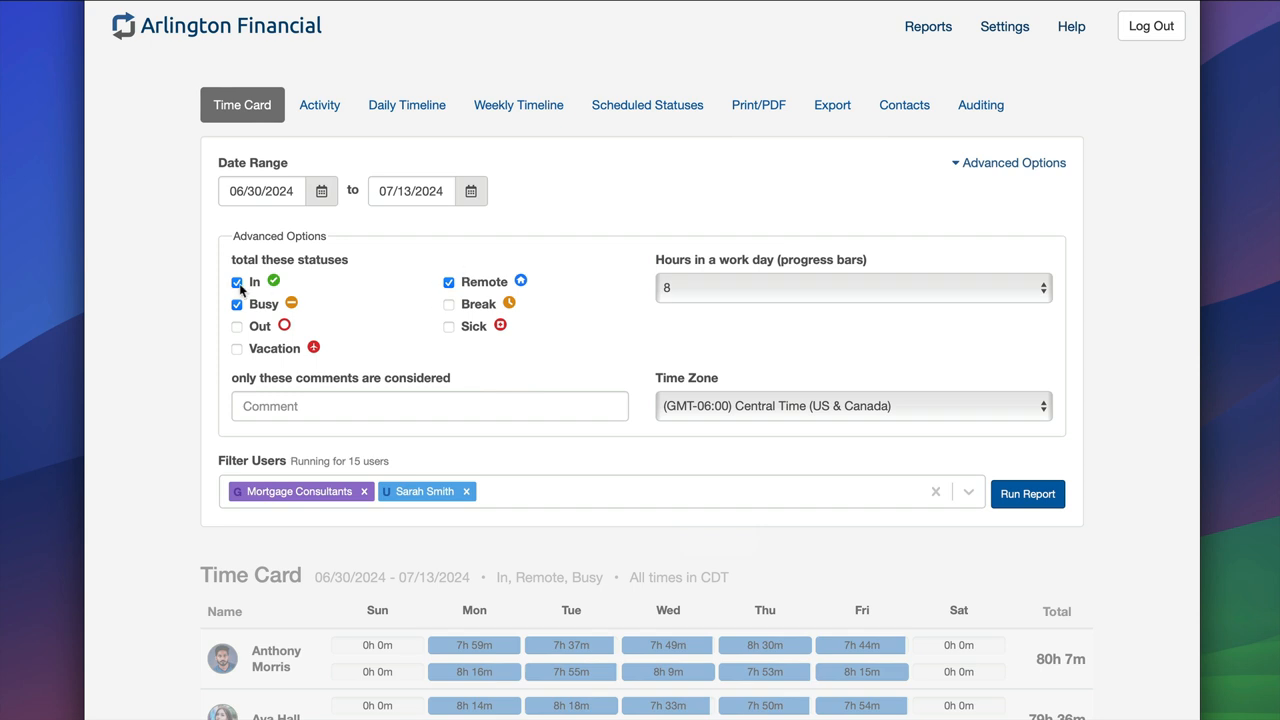
{"action": "mouse_move", "coordinate": [305, 297]}
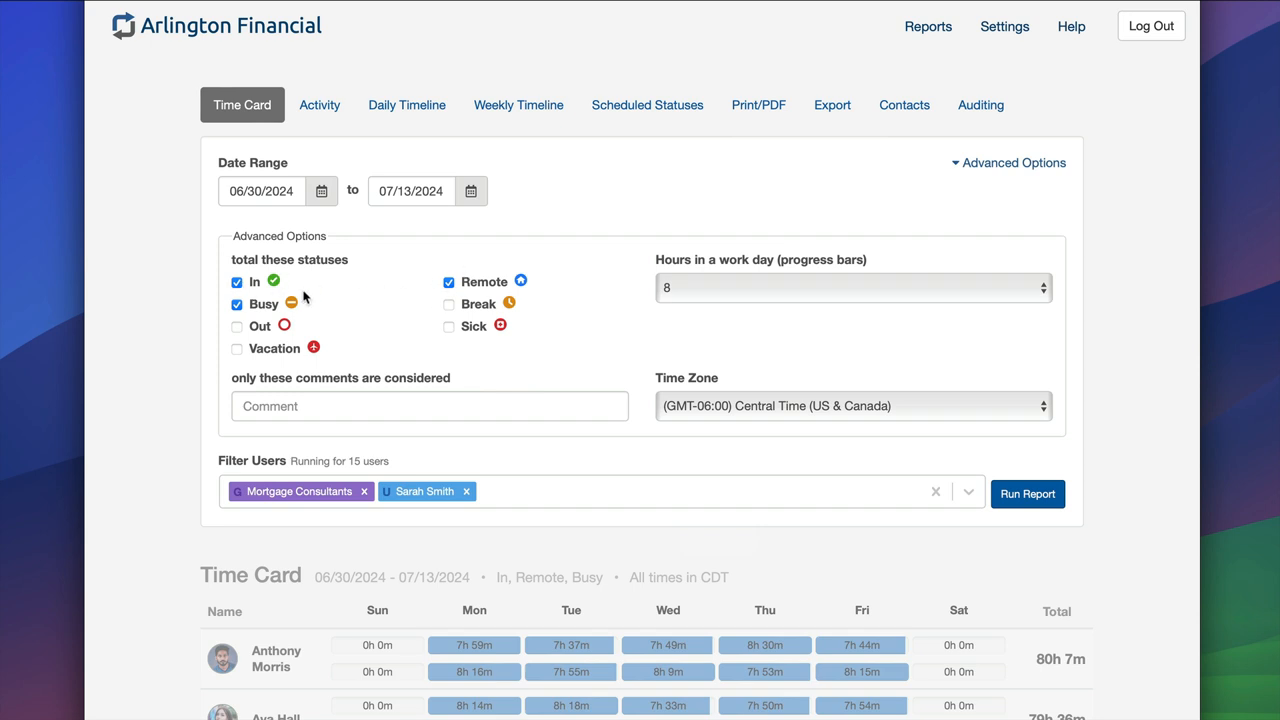
Step: Include Break in the totals and set the progress-bar work day to 12 hours
{"action": "left_click", "coordinate": [449, 304]}
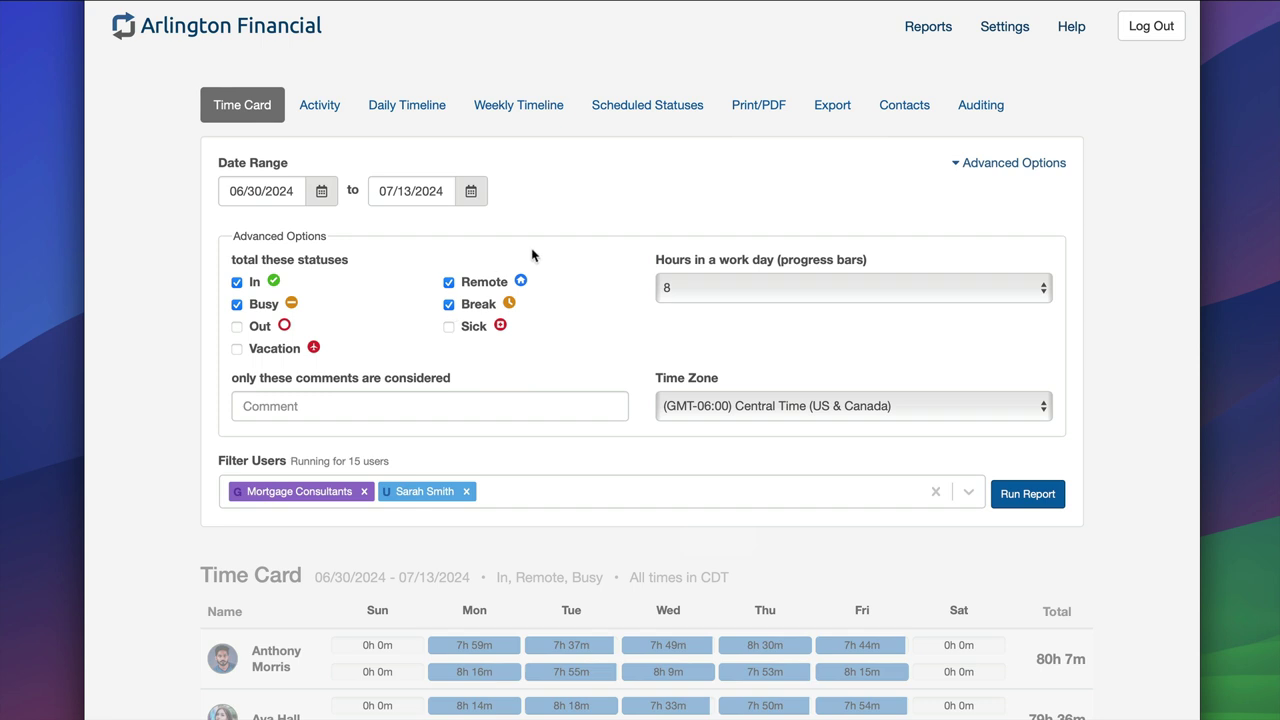
{"action": "scroll", "scroll_direction": "down", "scroll_amount": 3}
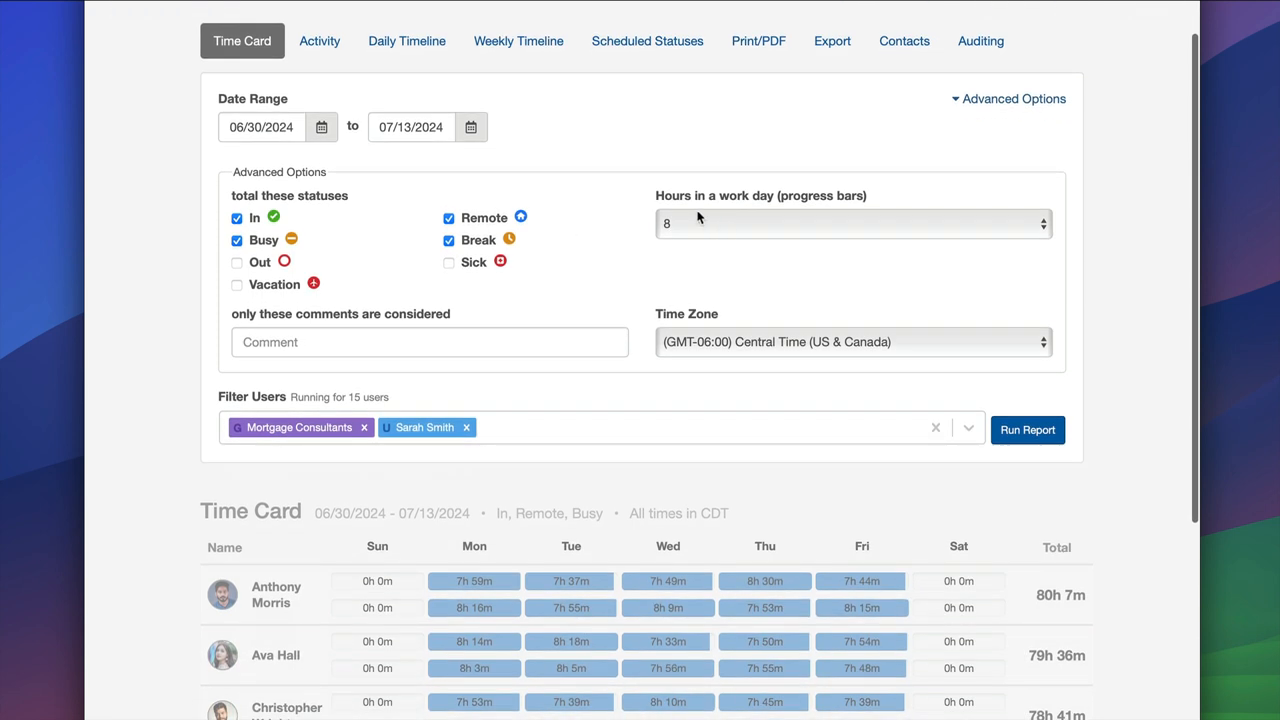
{"action": "mouse_move", "coordinate": [758, 227]}
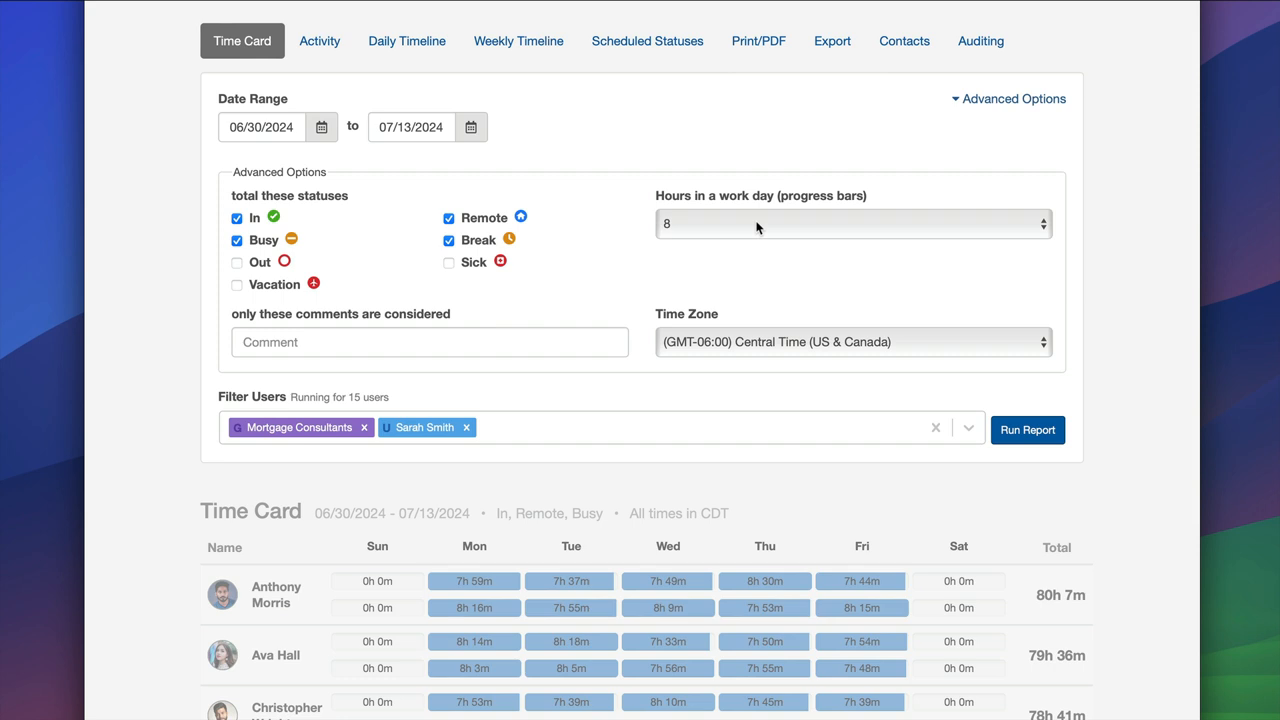
{"action": "left_click", "coordinate": [853, 223]}
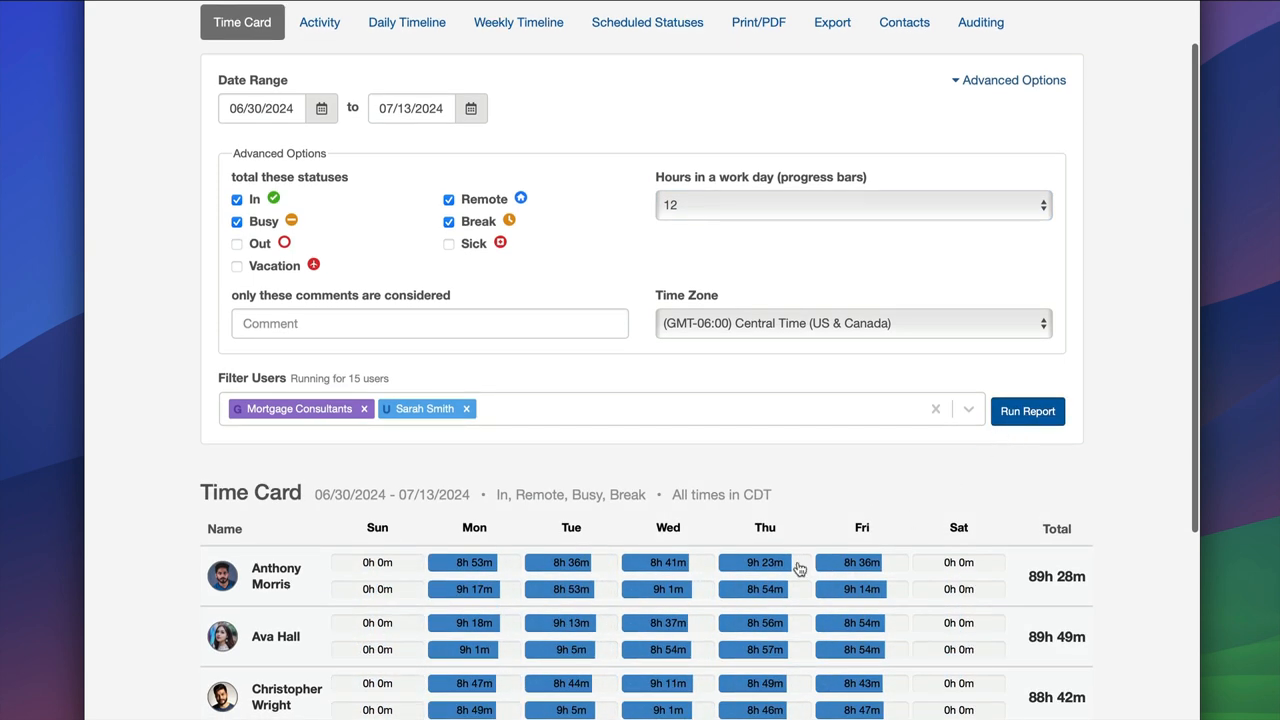
{"action": "mouse_move", "coordinate": [801, 617]}
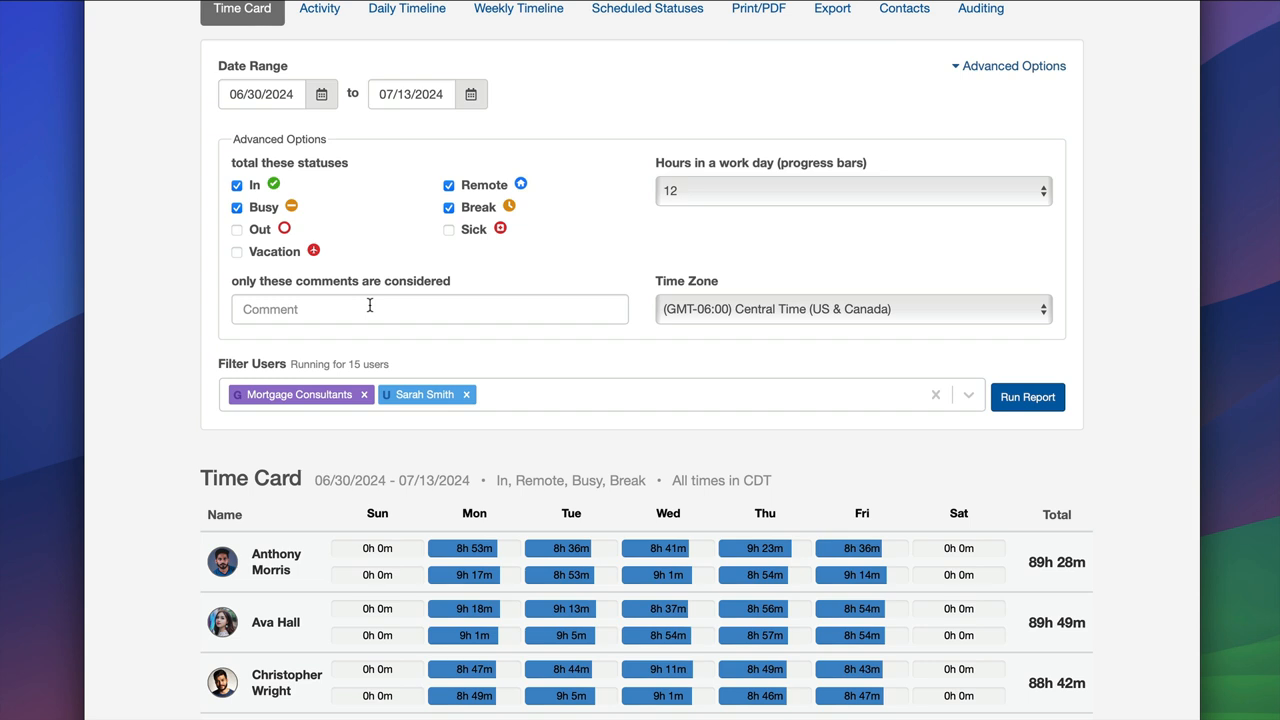
{"action": "type", "text": "home"}
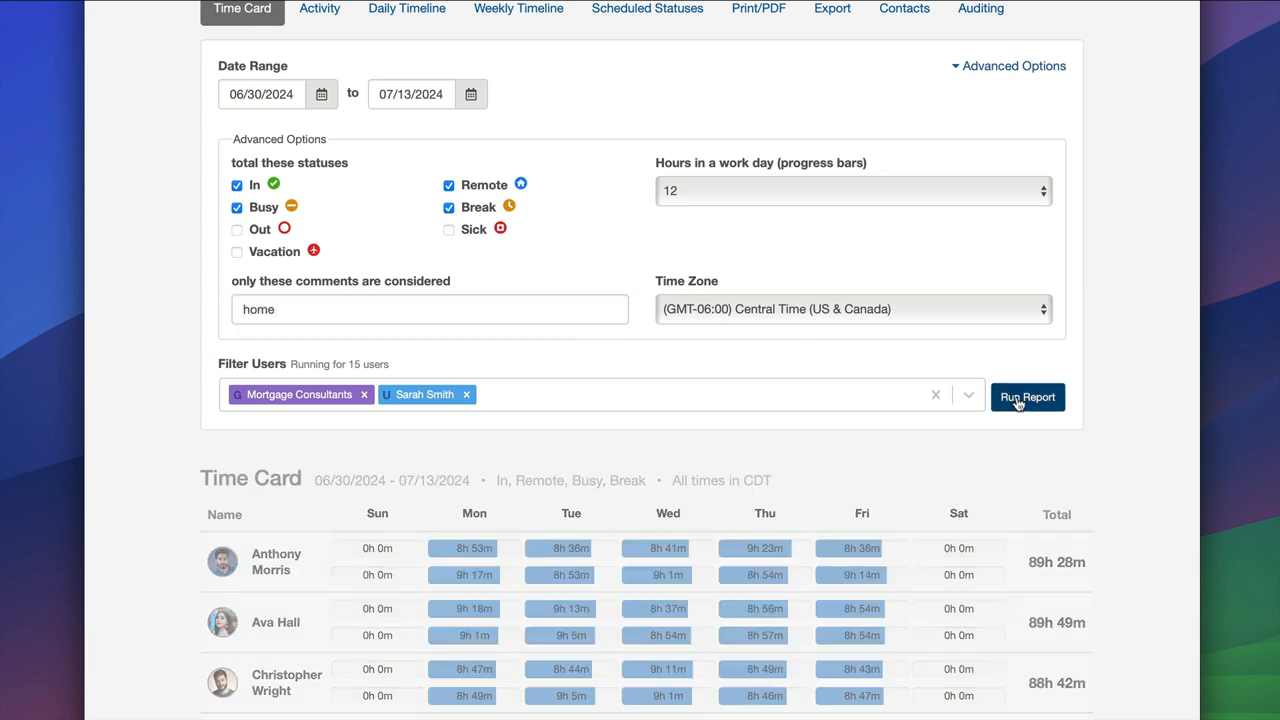
{"action": "left_click", "coordinate": [1027, 397]}
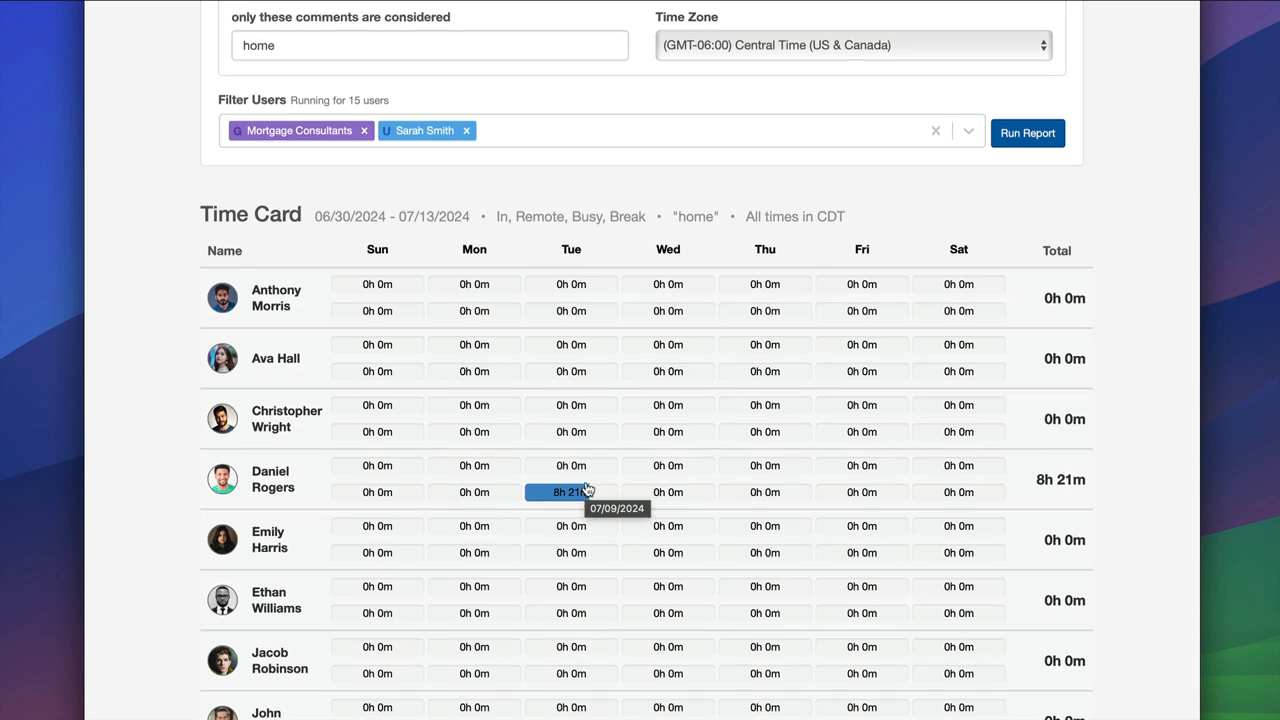
{"action": "scroll", "scroll_direction": "up", "scroll_amount": 3}
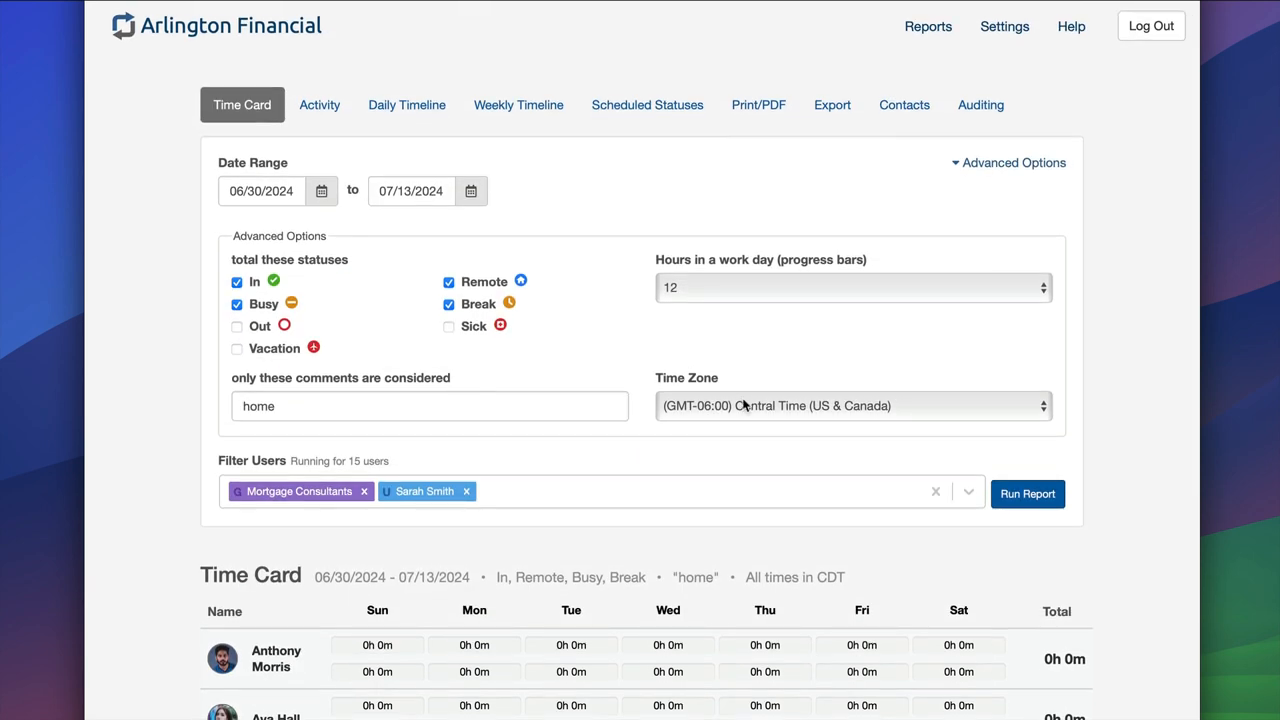